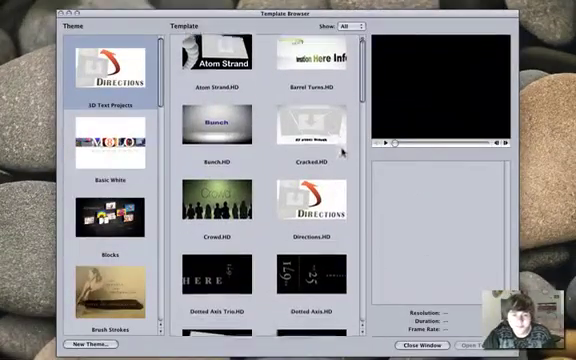
- Scroll the 3D Text Projects list and open the Rotation.HD template
{"action": "scroll", "scroll_direction": "down", "scroll_amount": 3}
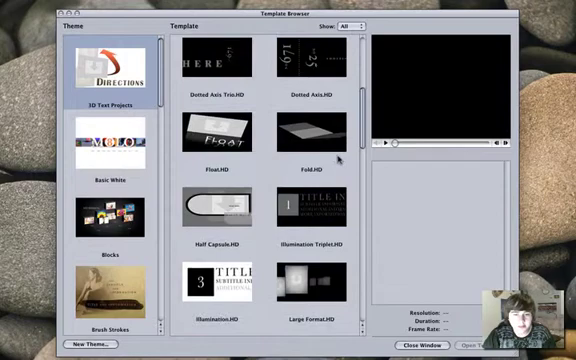
{"action": "scroll", "scroll_direction": "down", "scroll_amount": 3}
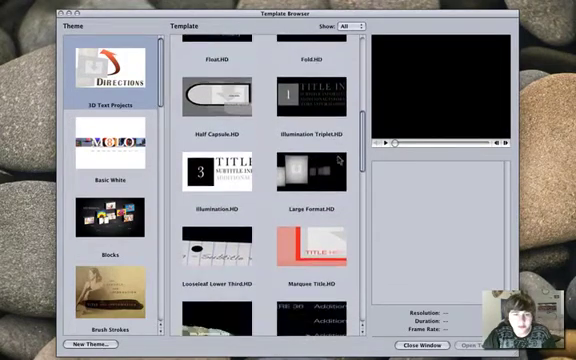
{"action": "scroll", "scroll_direction": "down", "scroll_amount": 3}
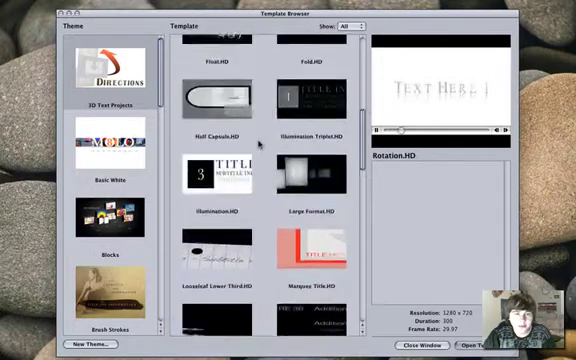
{"action": "scroll", "scroll_direction": "down", "scroll_amount": 3}
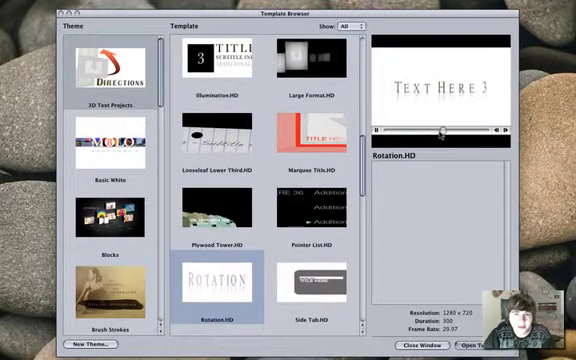
{"action": "scroll", "scroll_direction": "down", "scroll_amount": 3}
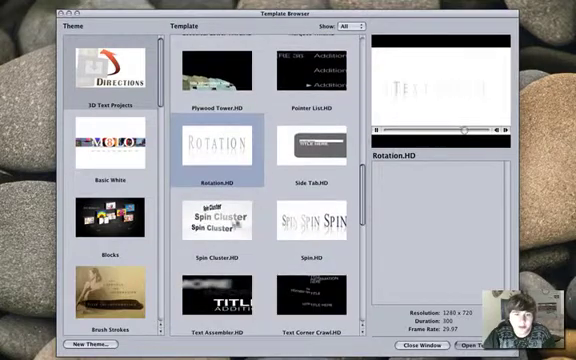
{"action": "left_click", "coordinate": [222, 220]}
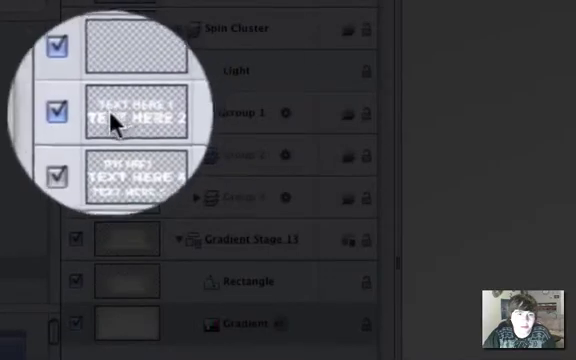
{"action": "left_click", "coordinate": [196, 112]}
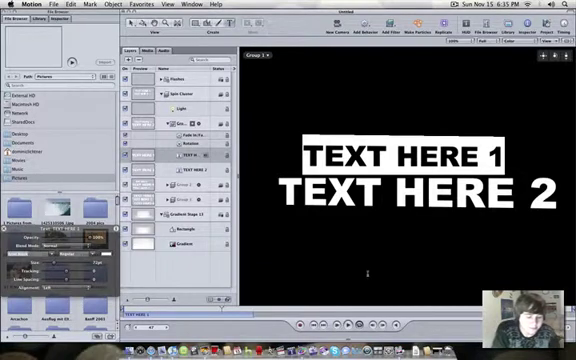
- Overwrite the selected TEXT HERE 1 placeholder with the word Dom24seven
{"action": "type", "text": "Dom"}
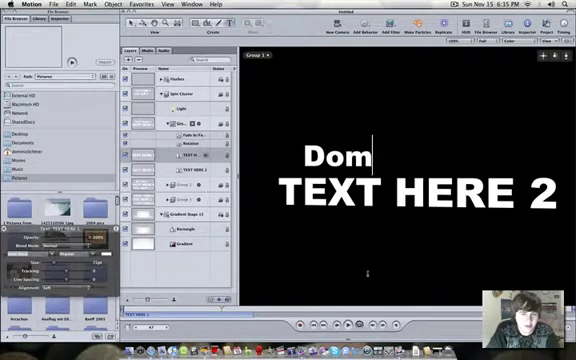
{"action": "type", "text": "24seve"}
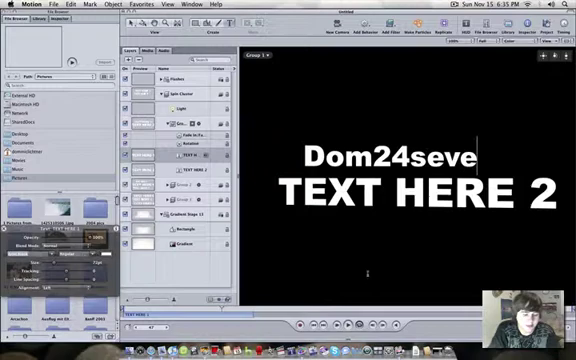
{"action": "type", "text": "n"}
{"action": "type", "text": "F"}
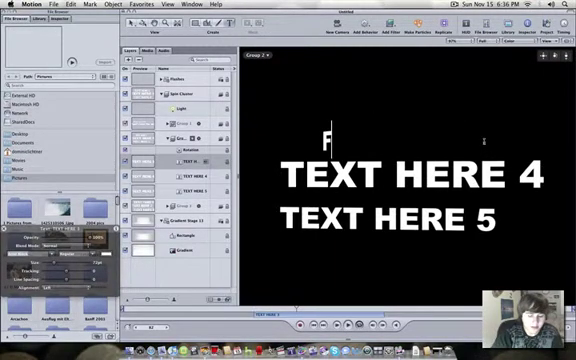
- Finish the FinalCutPro and Motion titles, then overwrite TEXT HERE 5 with Color
{"action": "type", "text": "inal"}
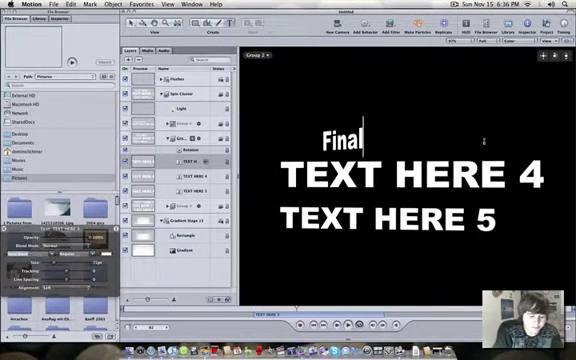
{"action": "type", "text": "CutPr"}
{"action": "left_click", "coordinate": [412, 174]}
{"action": "type", "text": "Mi"}
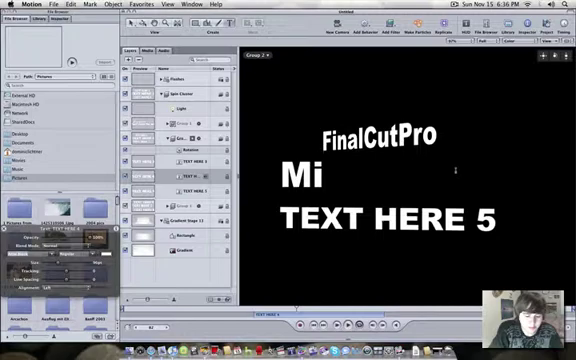
{"action": "type", "text": "otion 3"}
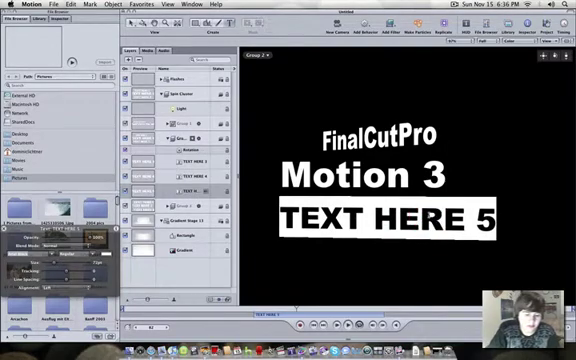
{"action": "type", "text": "Colo"}
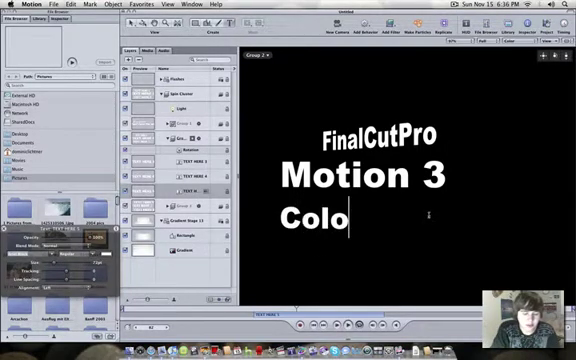
{"action": "type", "text": "r"}
{"action": "type", "text": "C"}
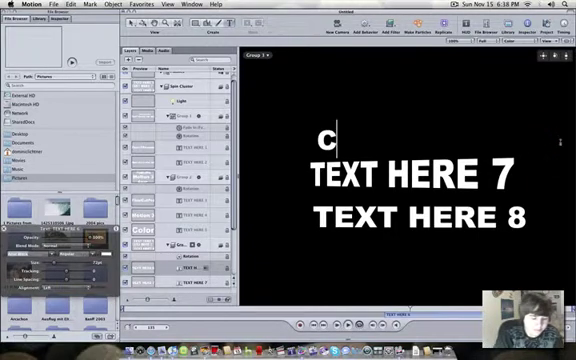
- Complete the Comment title and begin the next line with 'Sub'
{"action": "type", "text": "omment"}
{"action": "left_click", "coordinate": [412, 176]}
{"action": "type", "text": "Rate"}
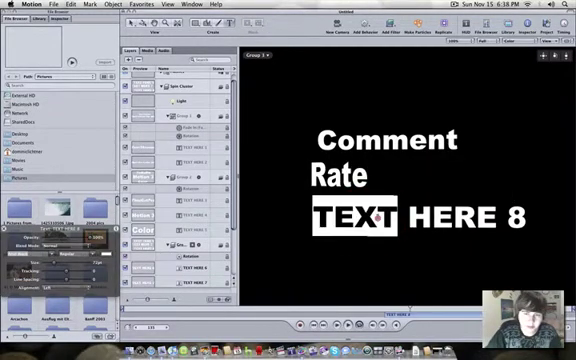
{"action": "type", "text": "Sub"}
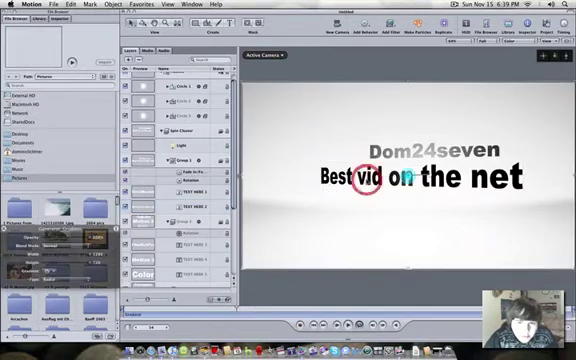
- Insert an 's' after 'vid' so the closing line reads Best vids on the net
{"action": "left_click", "coordinate": [190, 210]}
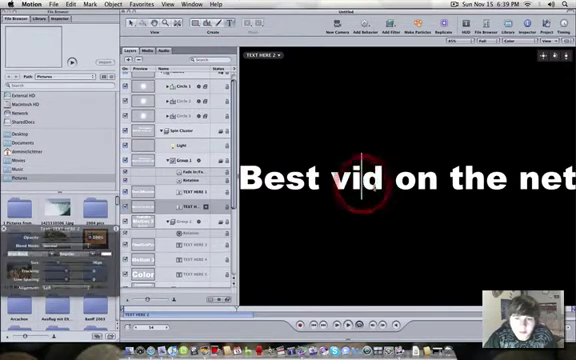
{"action": "type", "text": "s"}
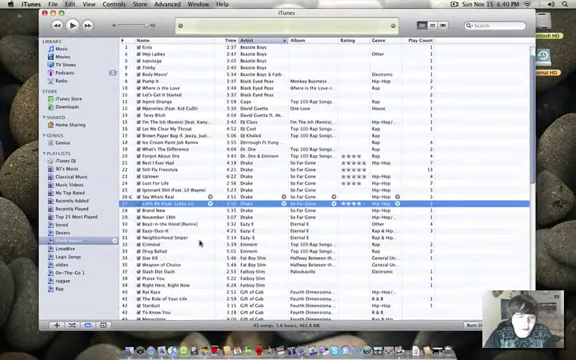
- Scroll down the iTunes Music library to find a track for the preview
{"action": "scroll", "scroll_direction": "down", "scroll_amount": 3}
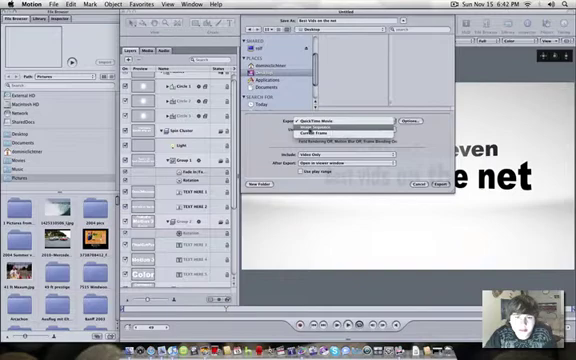
- Choose the QuickTime movie preset and start the export
{"action": "left_click", "coordinate": [340, 124]}
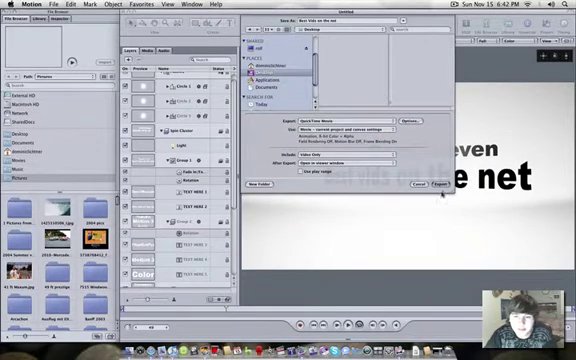
{"action": "left_click", "coordinate": [428, 184]}
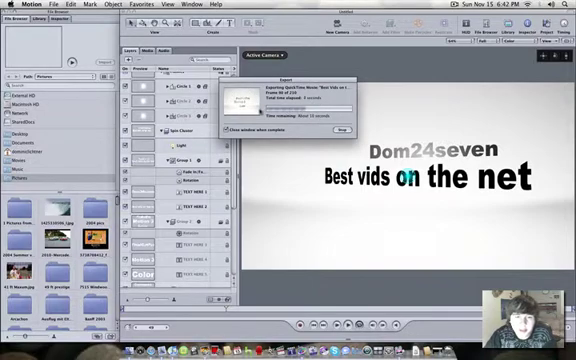
- Show About This Mac from the Apple menu while the export runs
{"action": "left_click", "coordinate": [10, 4]}
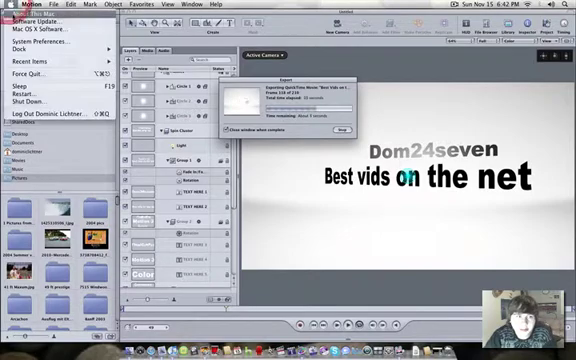
{"action": "left_click", "coordinate": [44, 16]}
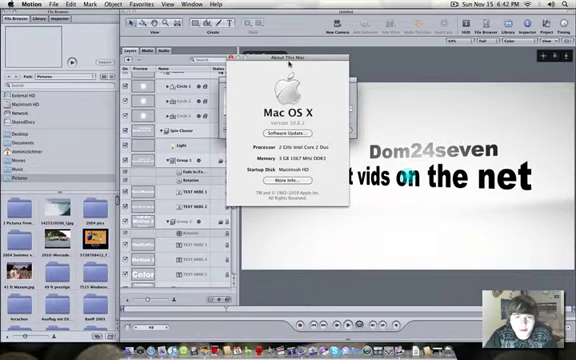